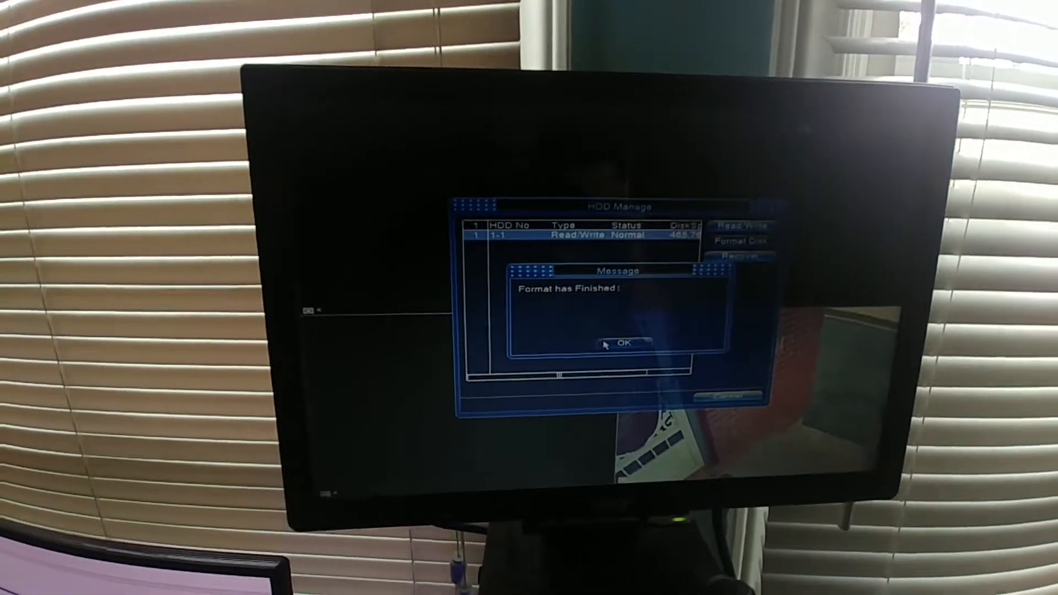
Acknowledge the 'Format has Finished' message and return to the Advanced main menu
{"action": "left_click", "coordinate": [621, 343]}
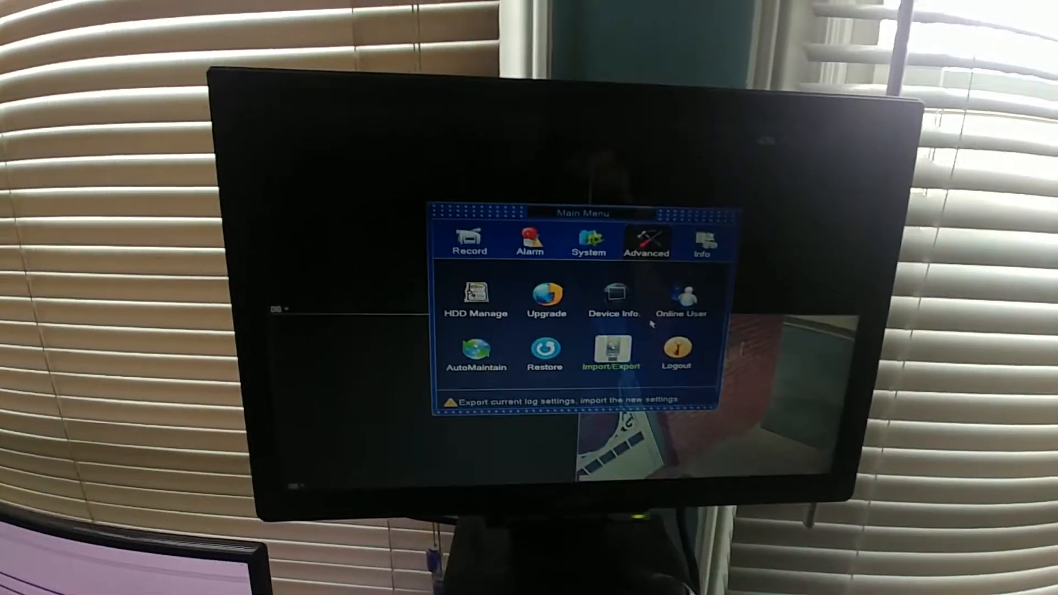